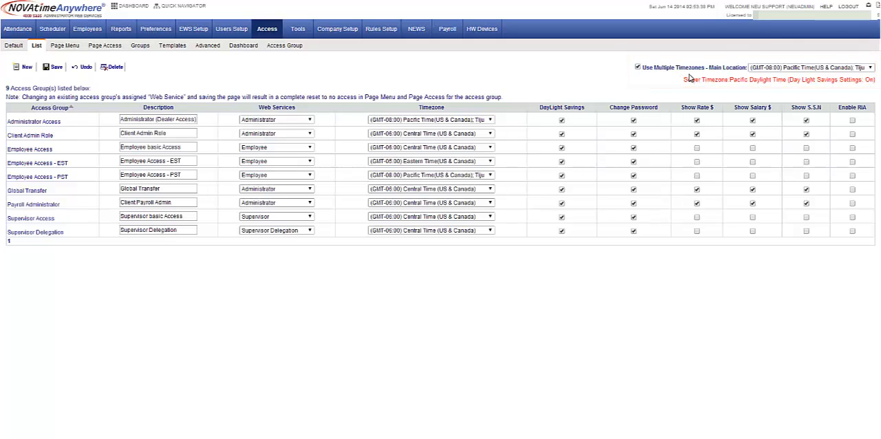
{"action": "mouse_move", "coordinate": [677, 77]}
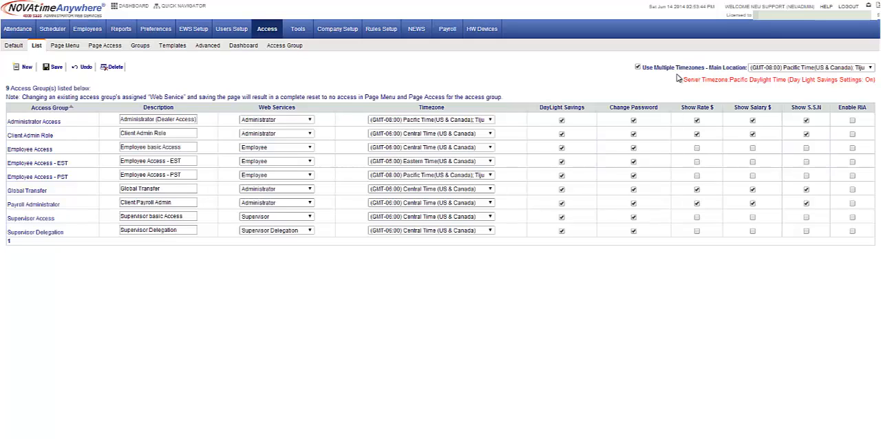
{"action": "mouse_move", "coordinate": [713, 75]}
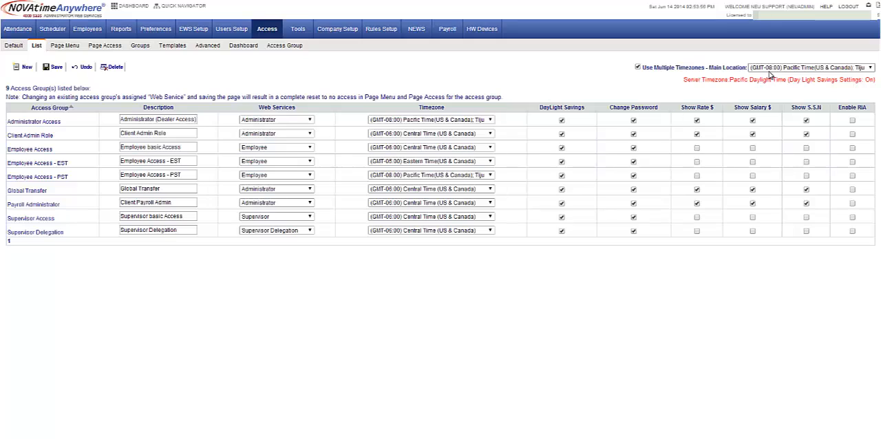
{"action": "mouse_move", "coordinate": [772, 74]}
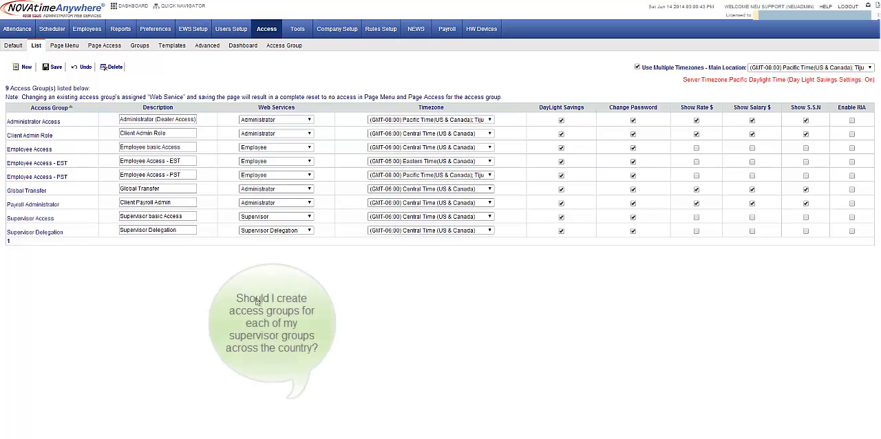
{"action": "mouse_move", "coordinate": [539, 88]}
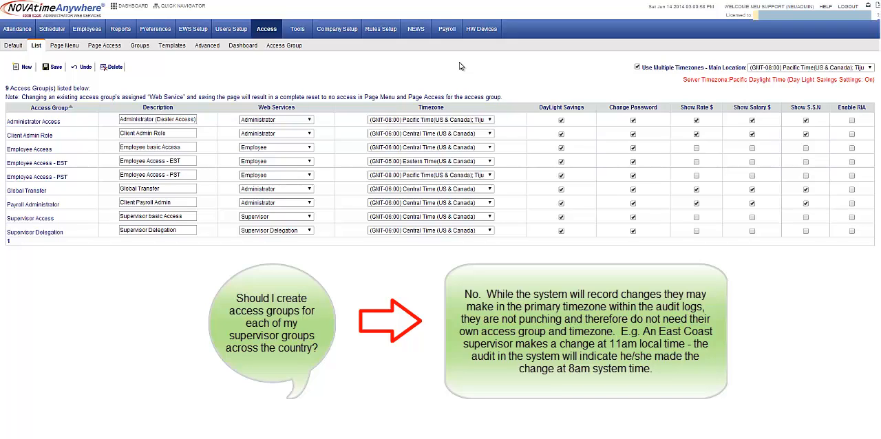
{"action": "mouse_move", "coordinate": [614, 83]}
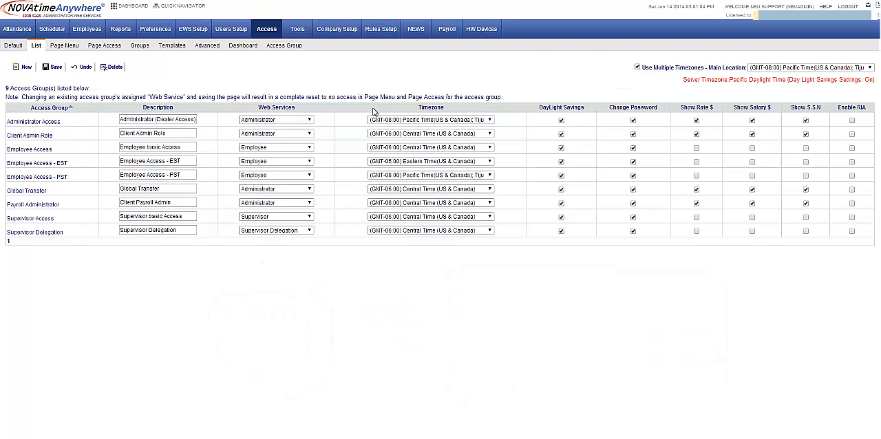
{"action": "left_click", "coordinate": [489, 120]}
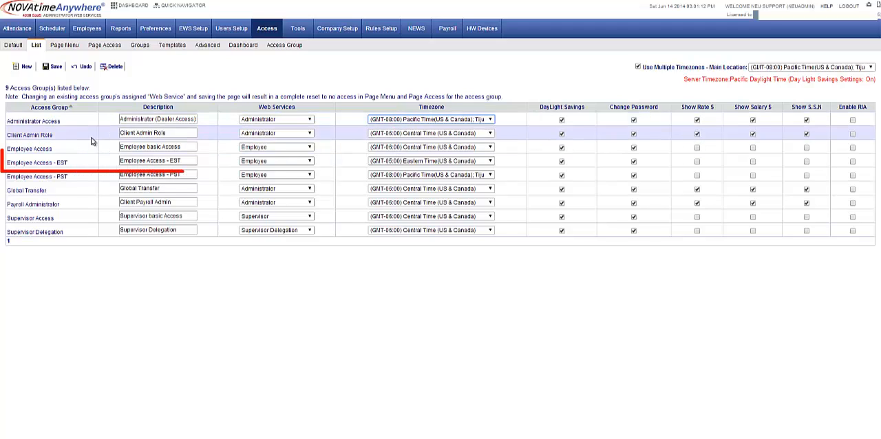
{"action": "left_click", "coordinate": [37, 163]}
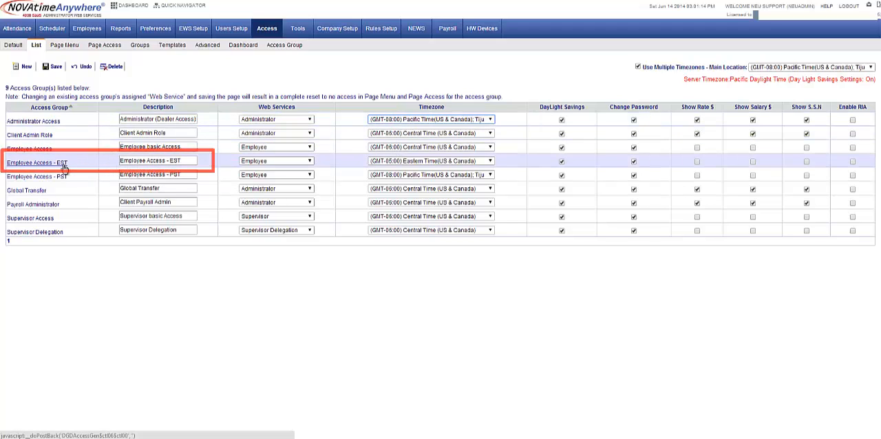
{"action": "left_click", "coordinate": [429, 159]}
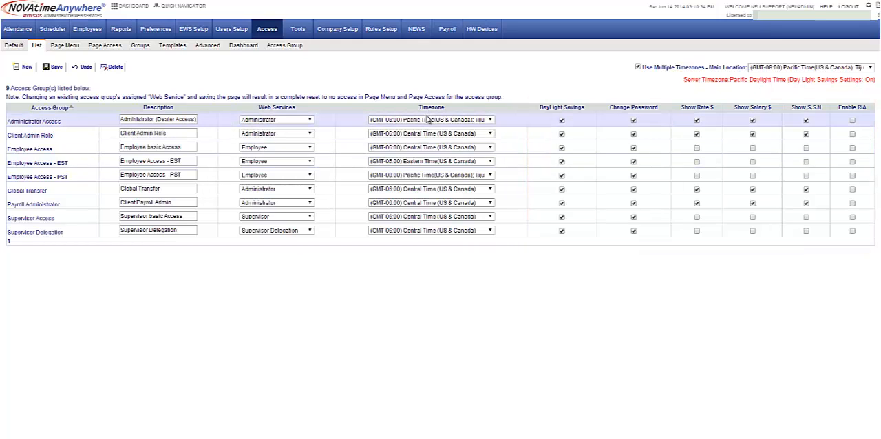
{"action": "mouse_move", "coordinate": [526, 121]}
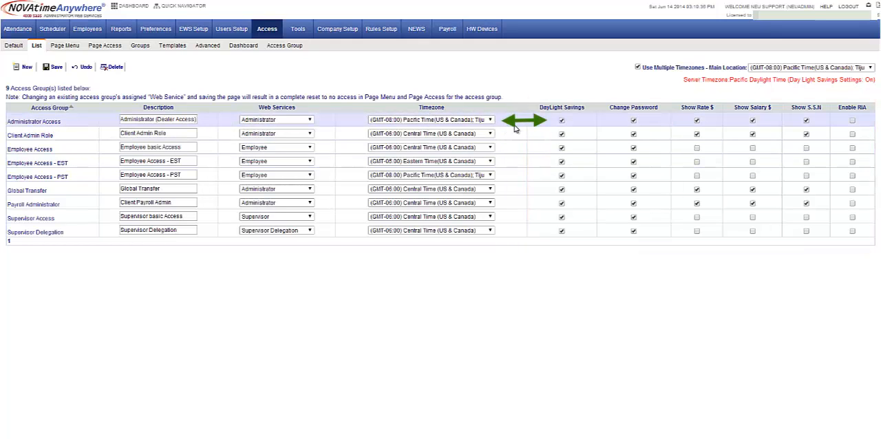
{"action": "mouse_move", "coordinate": [542, 127]}
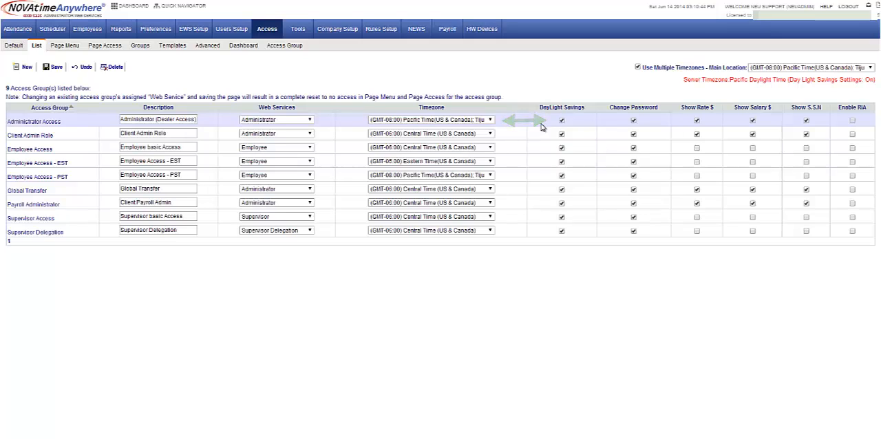
{"action": "mouse_move", "coordinate": [542, 127]}
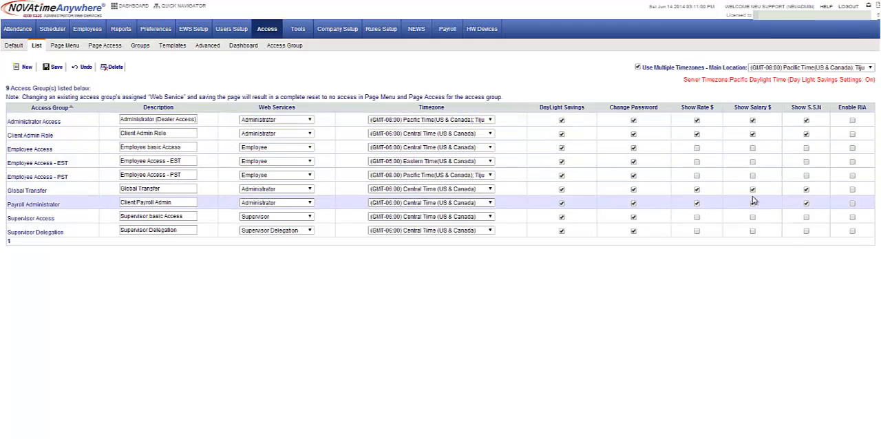
{"action": "mouse_move", "coordinate": [699, 201]}
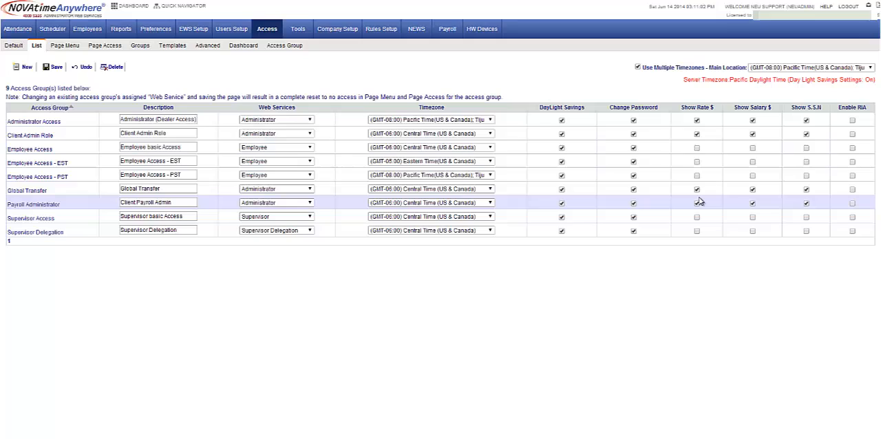